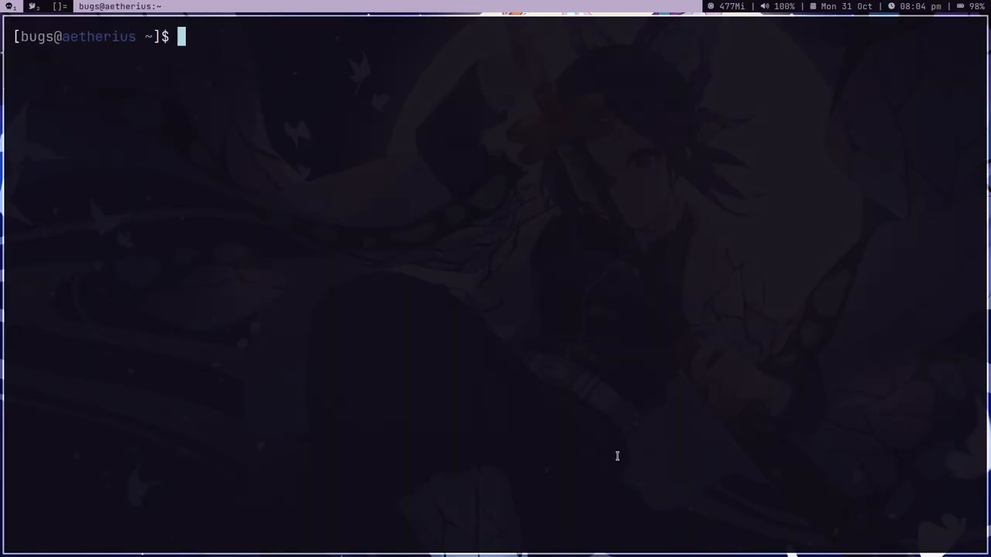
- Open a root shell with sudo and start a cd into /var/lib
{"action": "type", "text": "sud"}
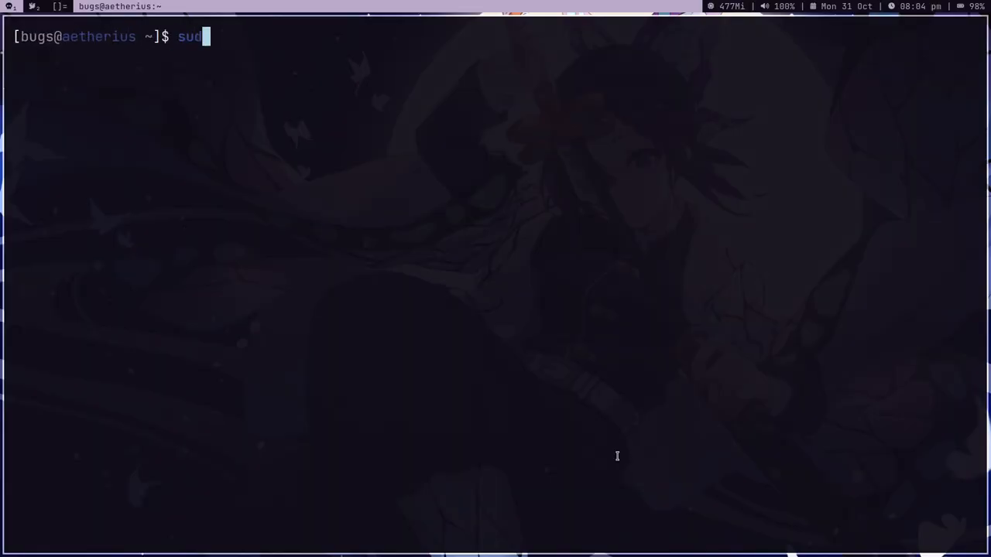
{"action": "key", "text": "Return"}
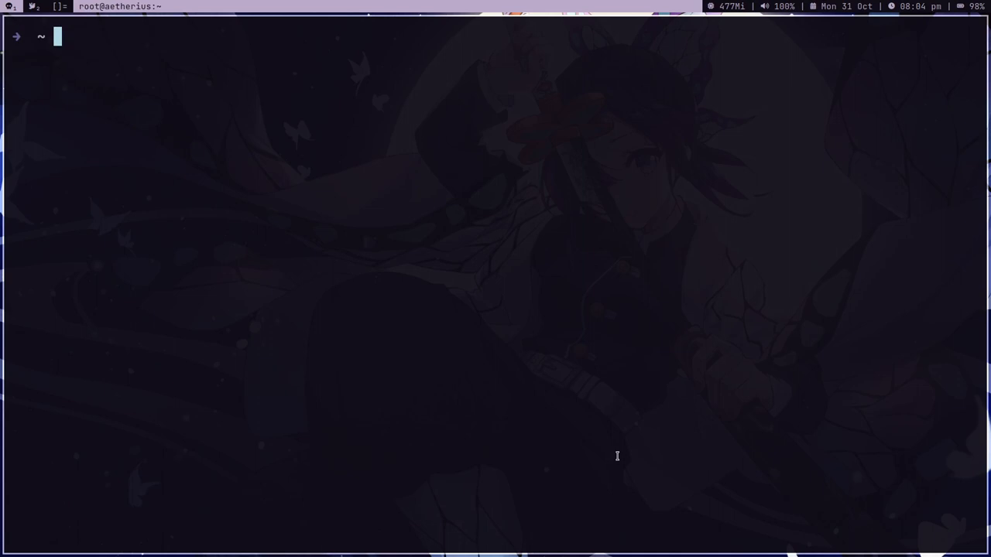
{"action": "type", "text": "cd /var/lib/D"}
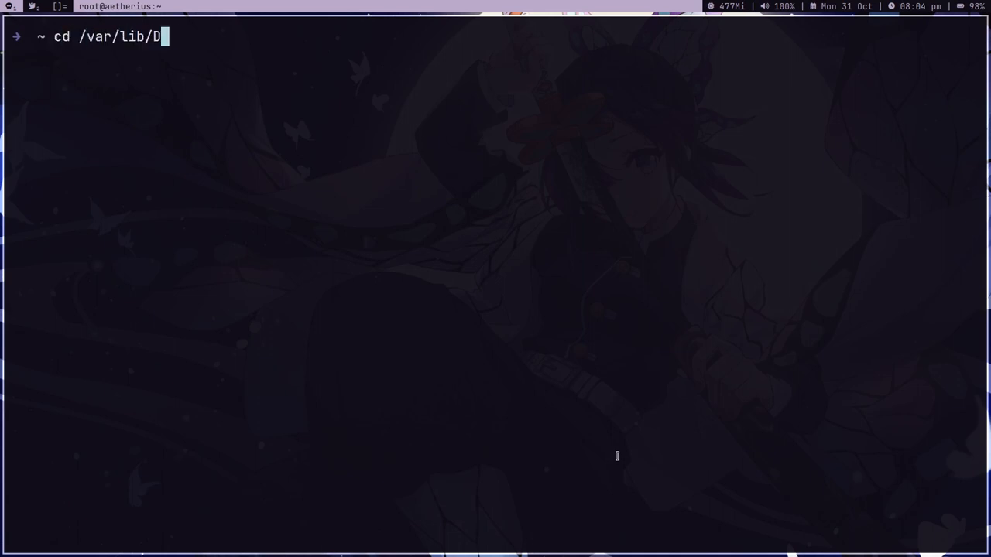
- Enter /var/lib/transmission/Downloads and copy the Serial Experiments Lain folder recursively to /mnt/
{"action": "key", "text": "Return"}
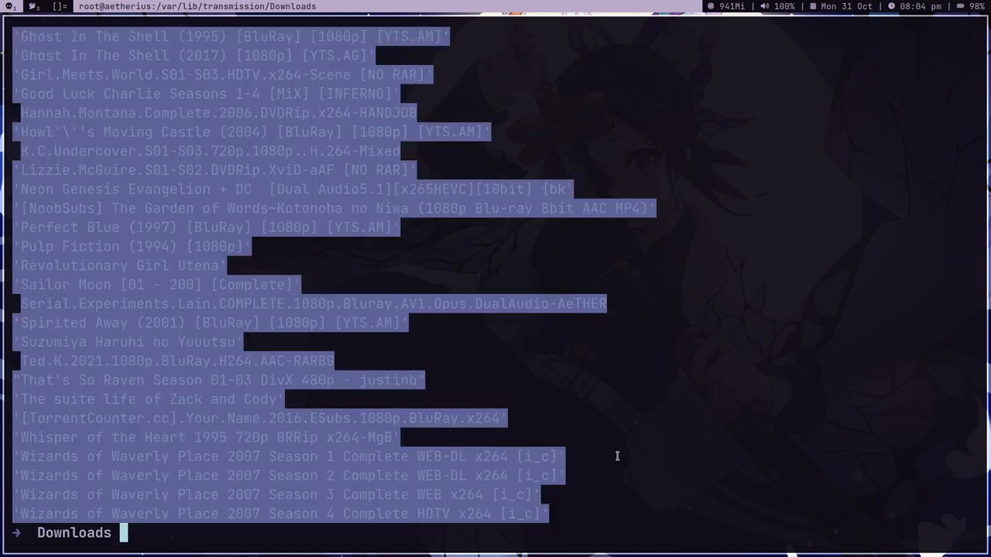
{"action": "type", "text": "cp -r Serial.Experiments.Lain.COMPLETE.1080p.Bluray.AV1.Opus.DualAudio-AeTHER"}
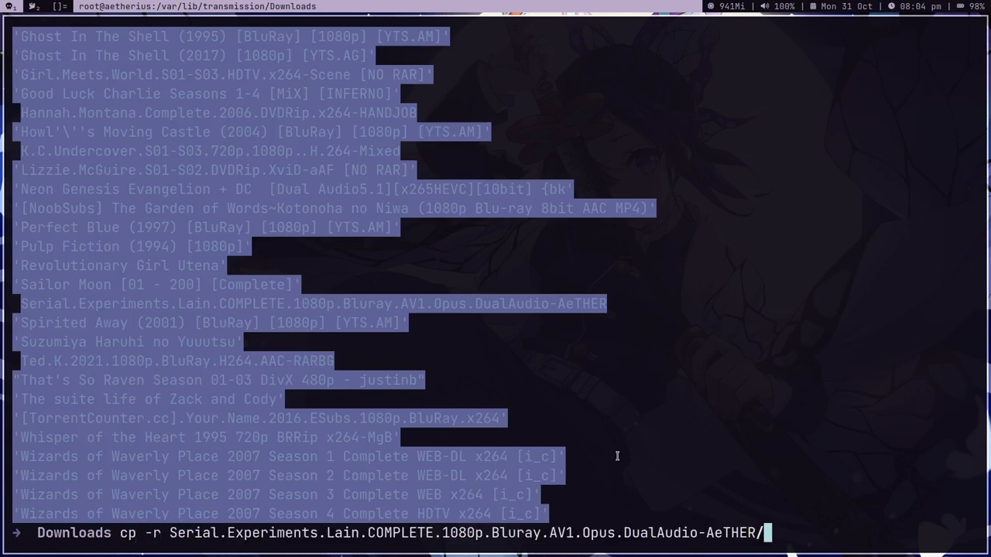
{"action": "type", "text": "/mnt/"}
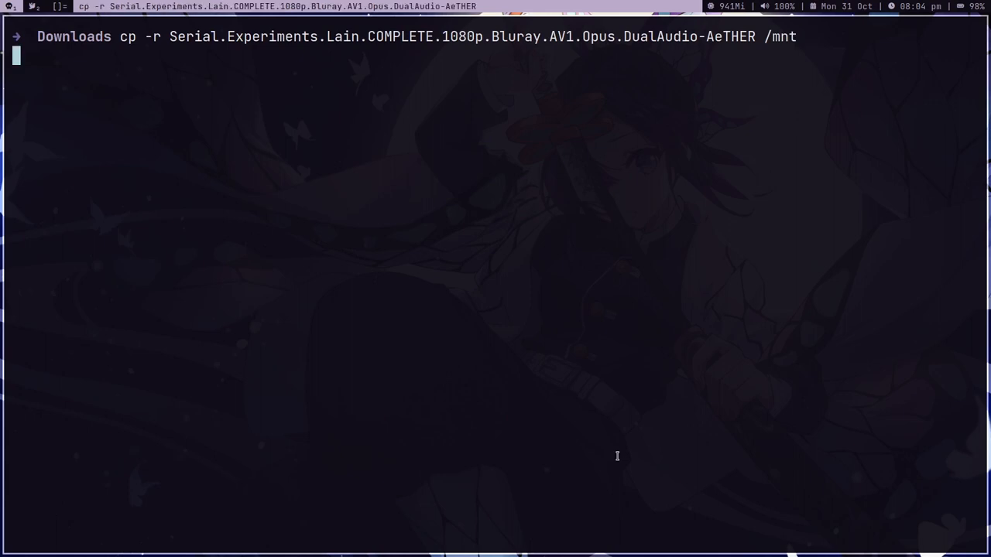
{"action": "key", "text": "Return"}
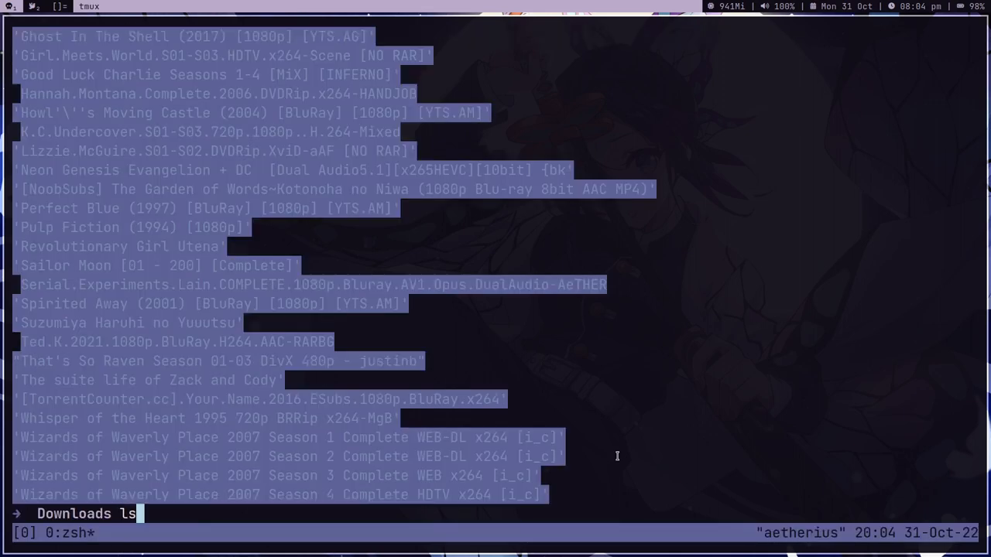
- Install the progress utility with pacman -S progress
{"action": "type", "text": "pacman -S"}
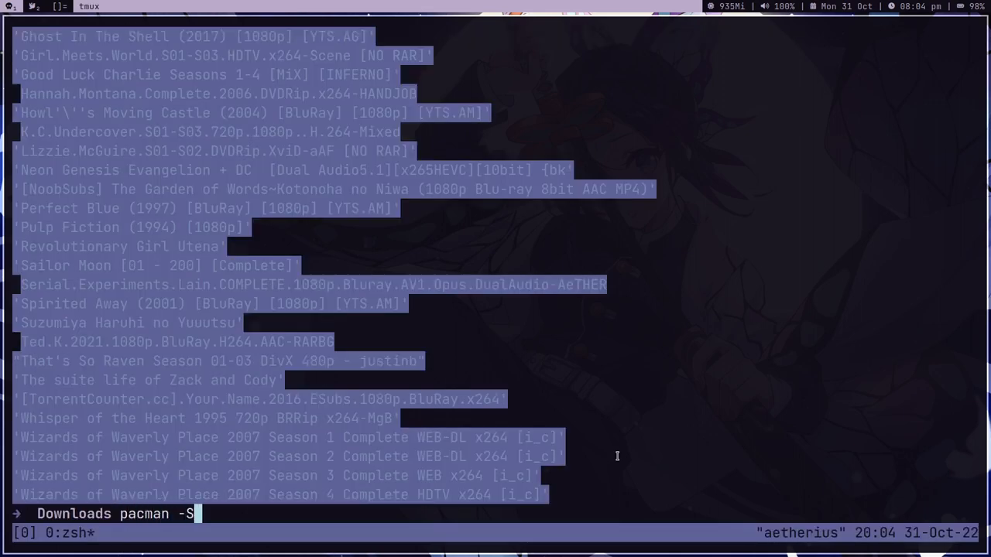
{"action": "key", "text": "Return"}
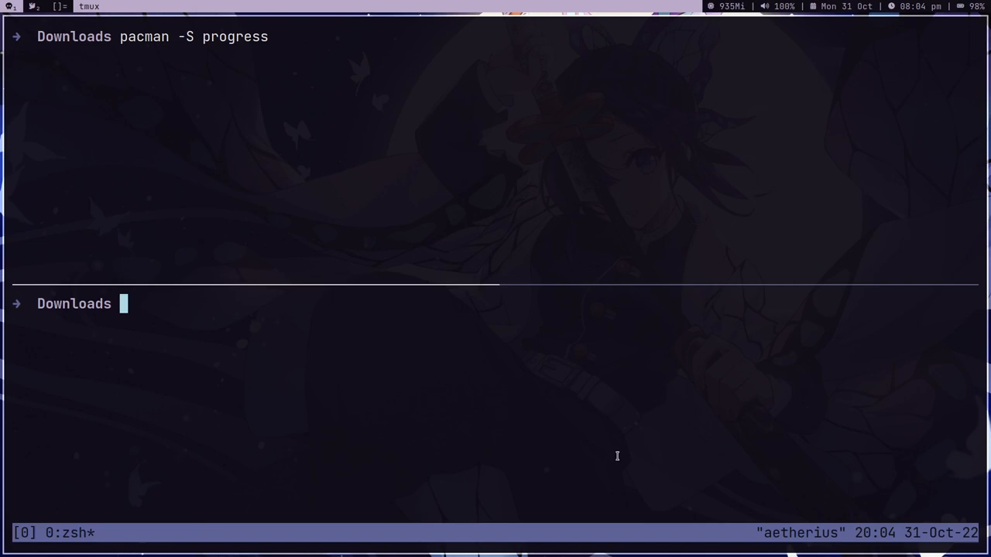
- In the top pane, run cp -r Hannah.Montana.Complete.2006.DVDRip.x264-HANDJOB /mnt/
{"action": "type", "text": "cp -"}
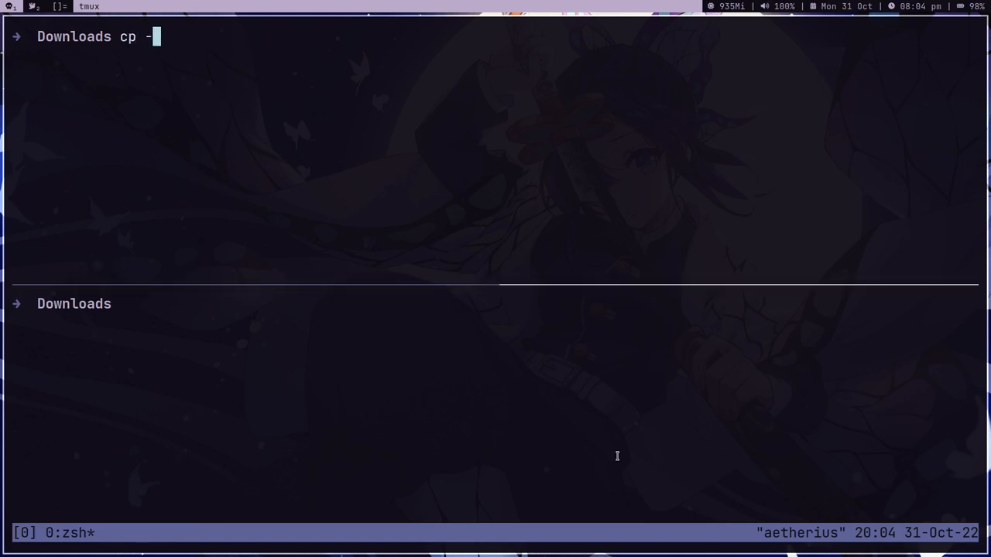
{"action": "type", "text": "r /"}
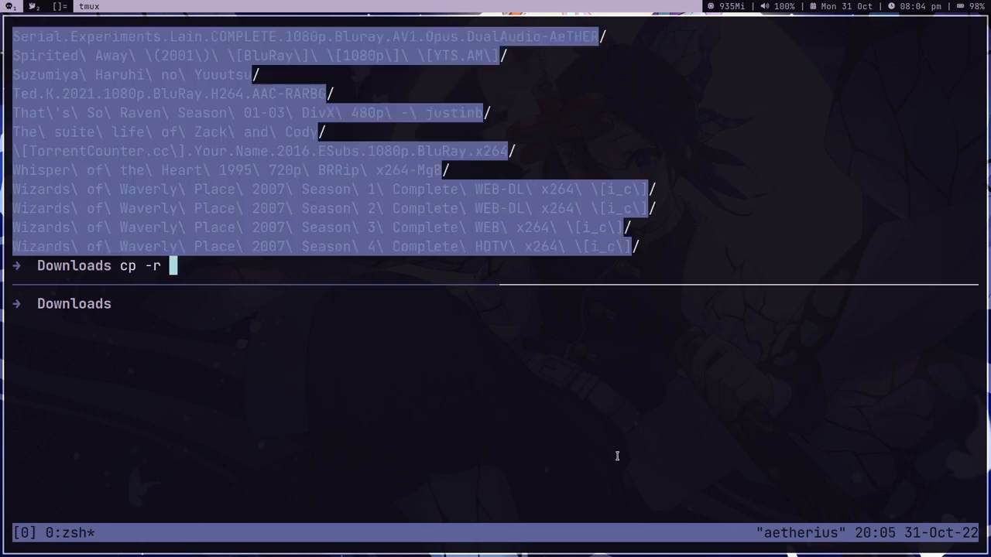
{"action": "type", "text": "Hannah.Montana.Complete.2006.DVDRip.x264-HANDJOB /mnt/"}
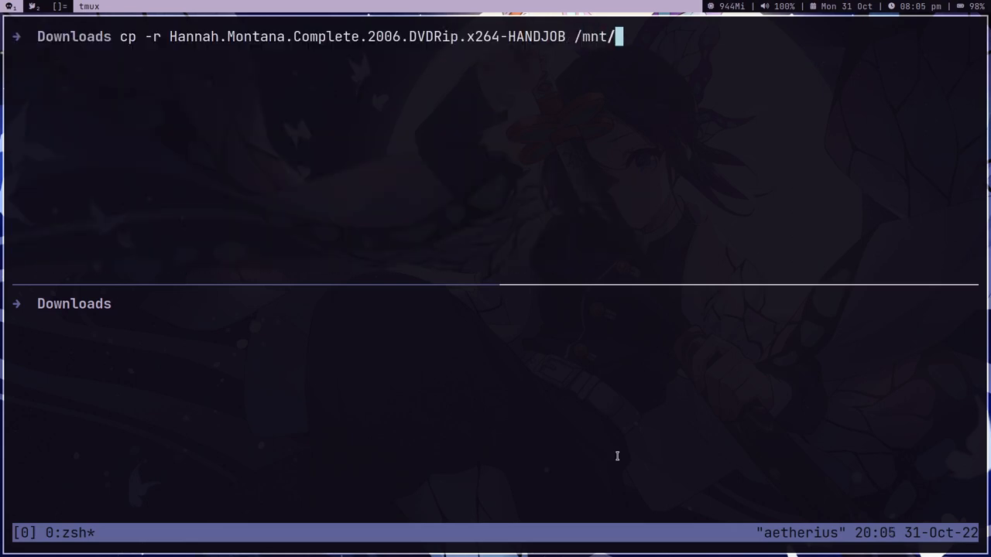
{"action": "key", "text": "Return"}
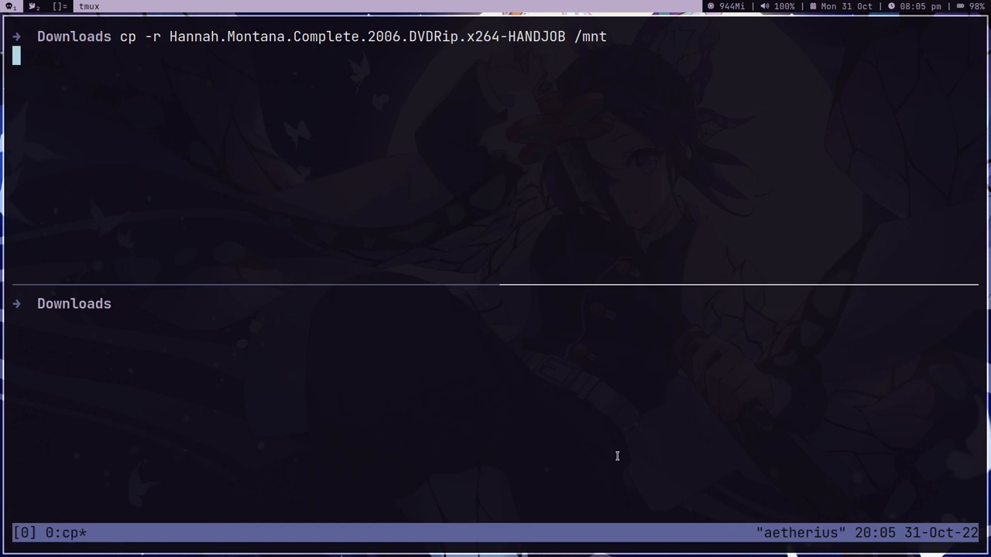
- Run progress in the bottom pane to see the episode copy percentage
{"action": "type", "text": "progress"}
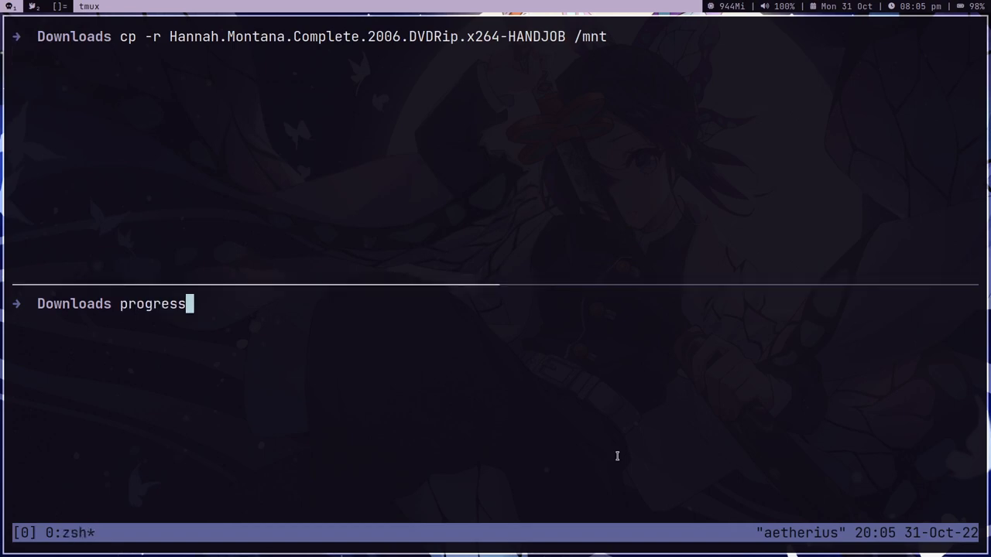
{"action": "key", "text": "Return"}
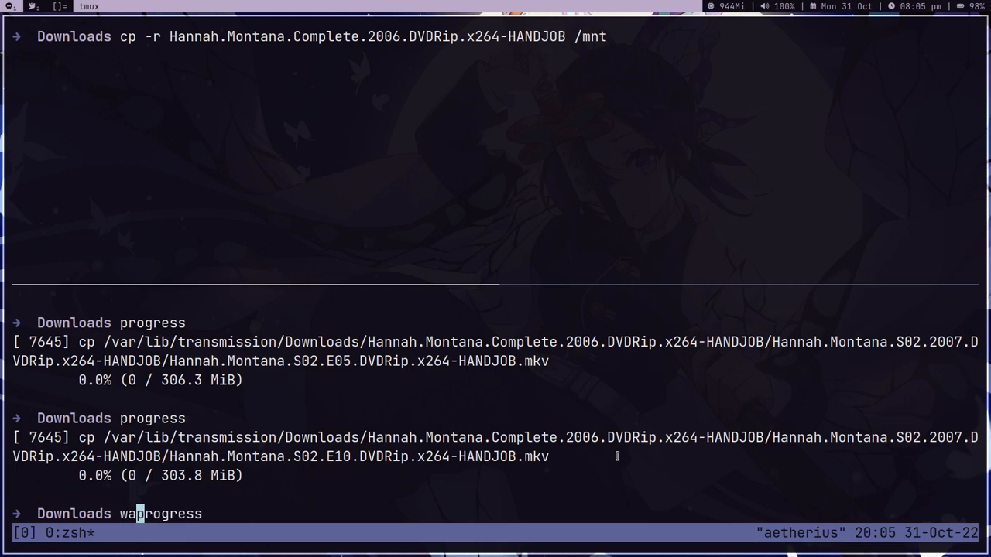
- Run watch progress below and rename the tmux window to copyingtvshows
{"action": "key", "text": "Return"}
{"action": "type", "text": "copy"}
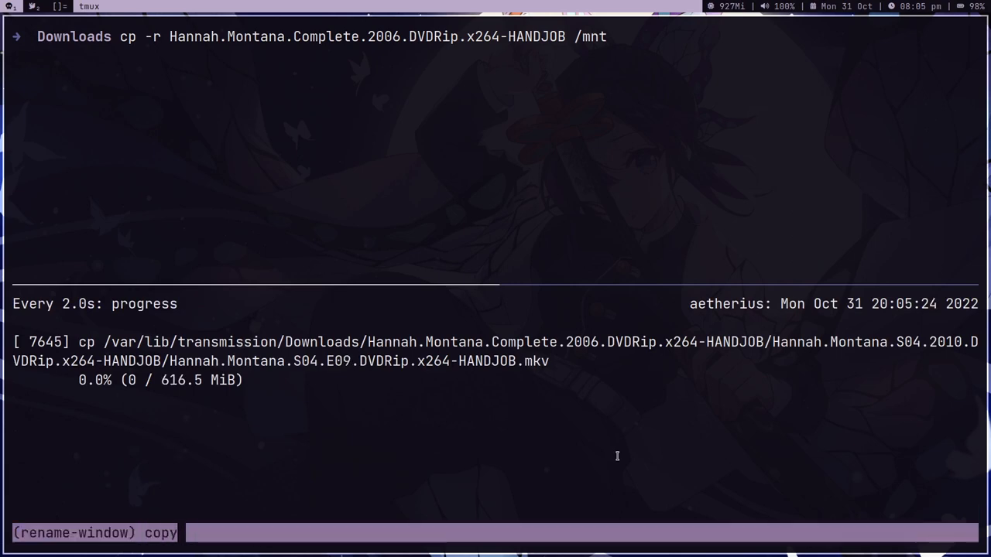
{"action": "key", "text": "Return"}
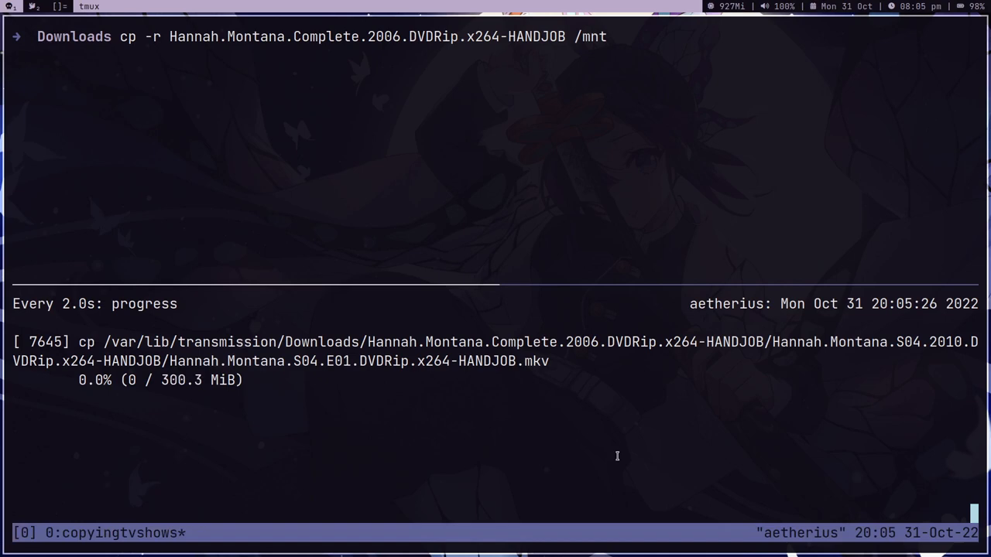